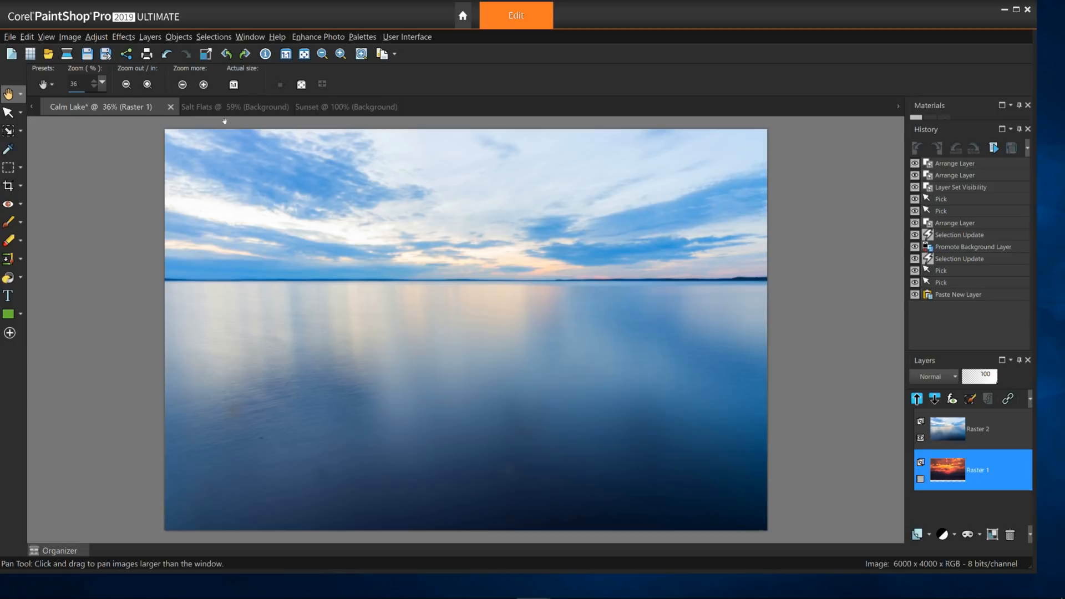
Preview the Salt Flats and Sunset photos, then return to the Calm Lake composite.
{"action": "left_click", "coordinate": [223, 106]}
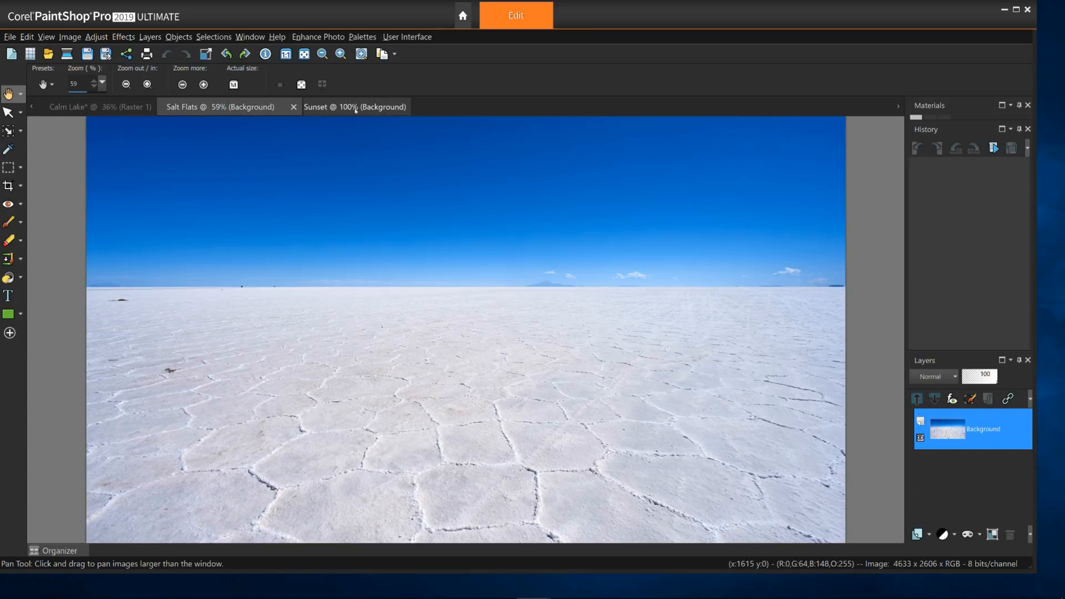
{"action": "left_click", "coordinate": [354, 107]}
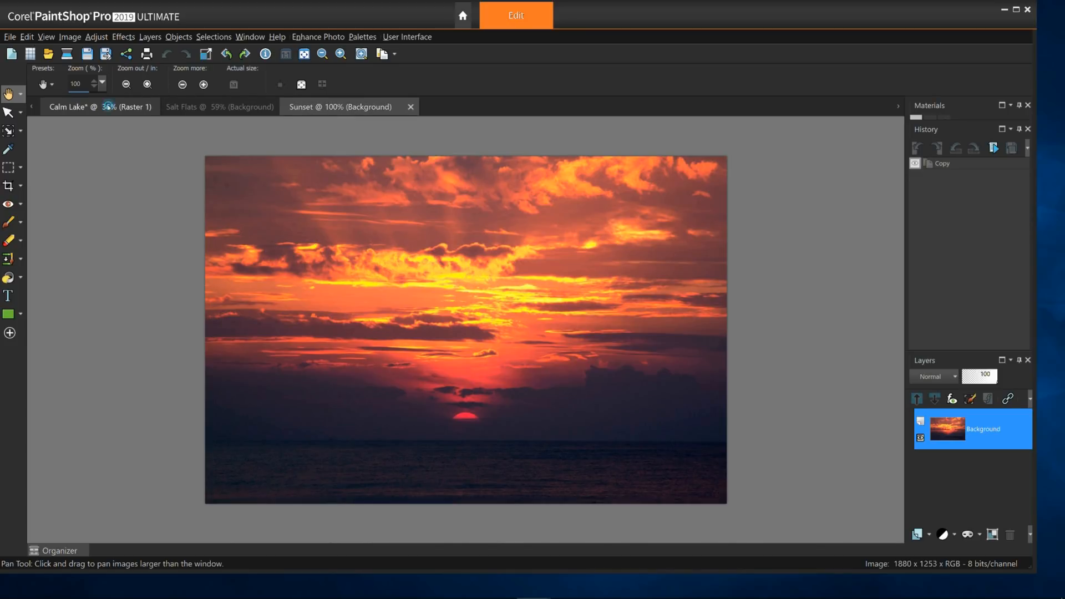
{"action": "left_click", "coordinate": [83, 108]}
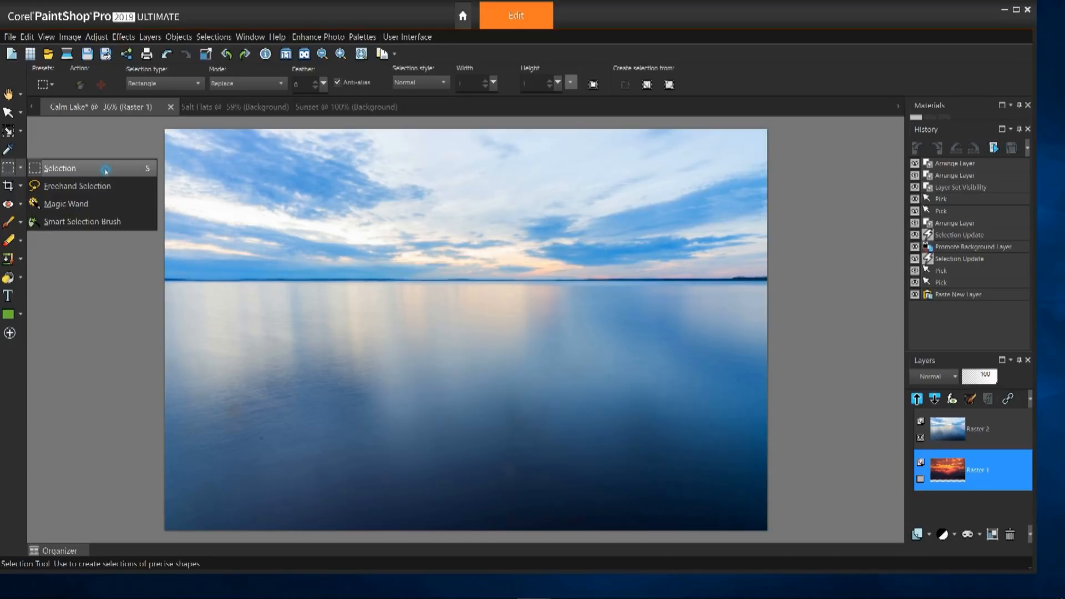
Draw a rectangular selection over the lake water and bring up Selections > Modify > Expand.
{"action": "left_click", "coordinate": [60, 168]}
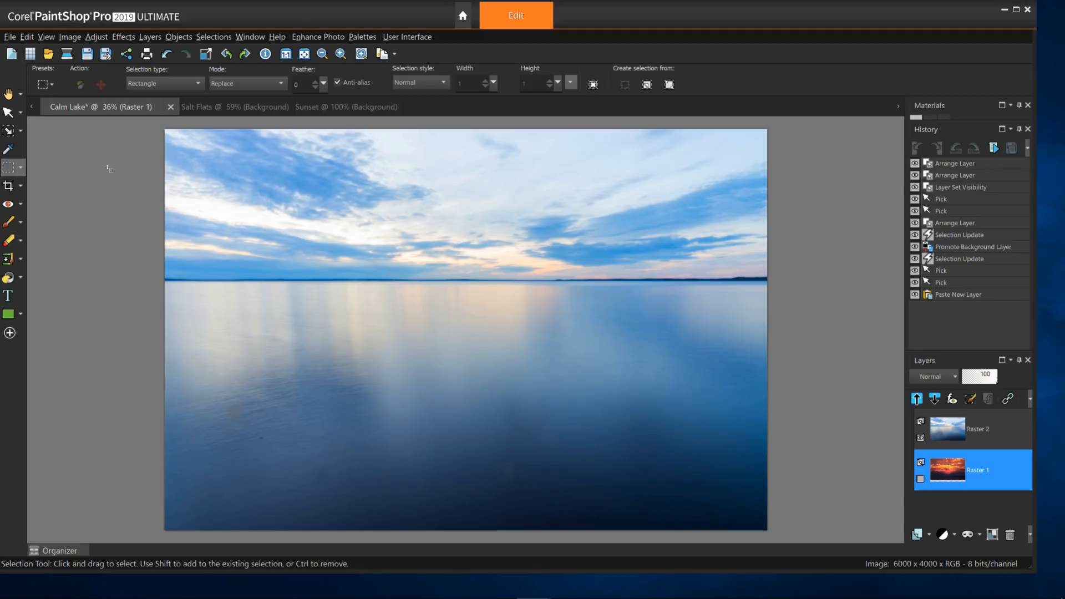
{"action": "mouse_move", "coordinate": [172, 288]}
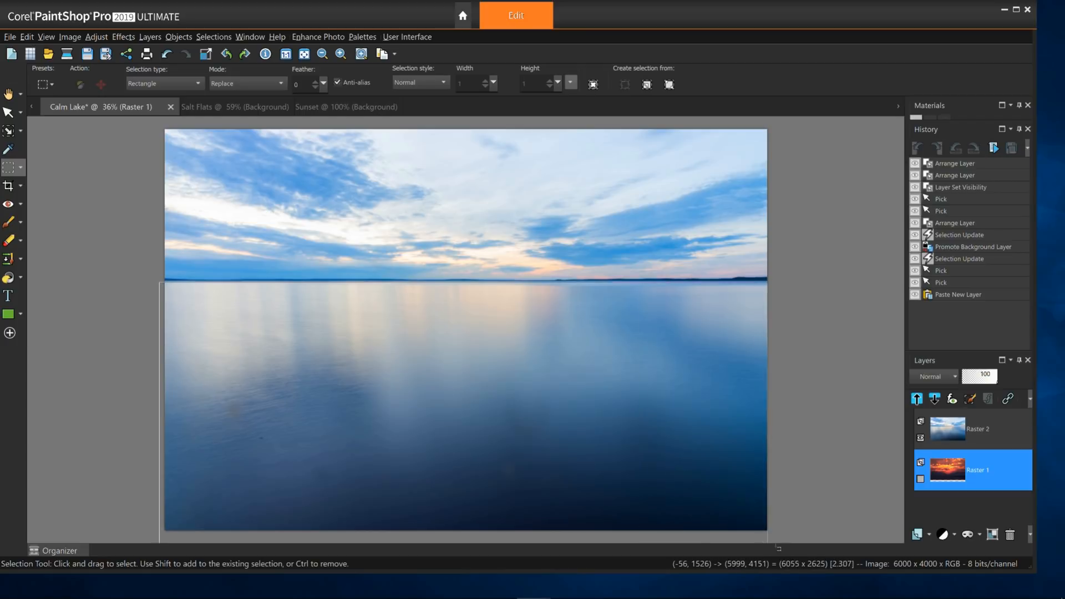
{"action": "left_click_drag", "start_coordinate": [163, 282], "coordinate": [776, 536]}
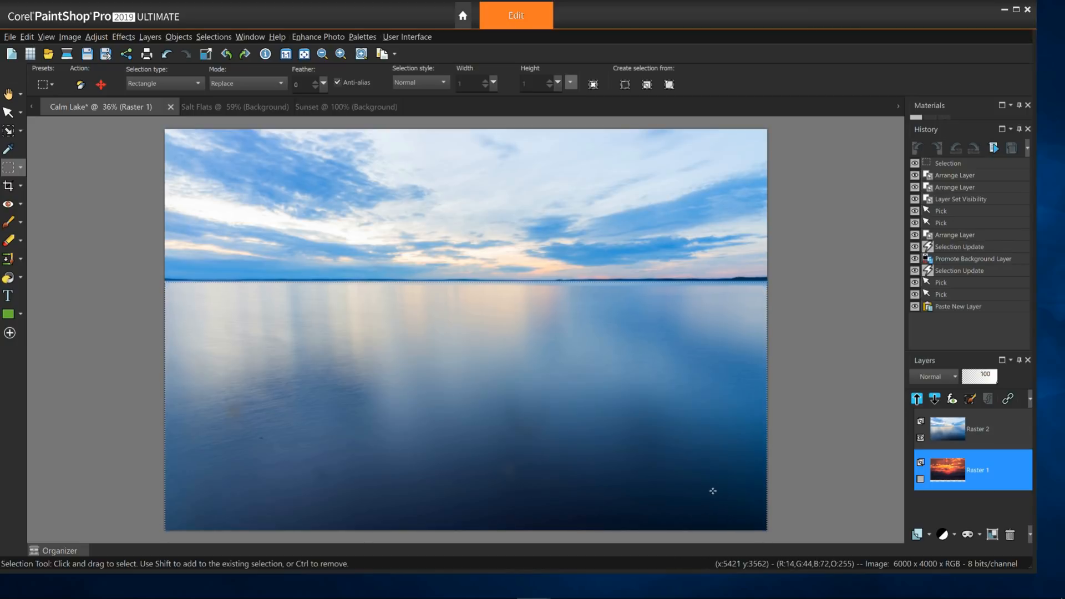
{"action": "mouse_move", "coordinate": [698, 474]}
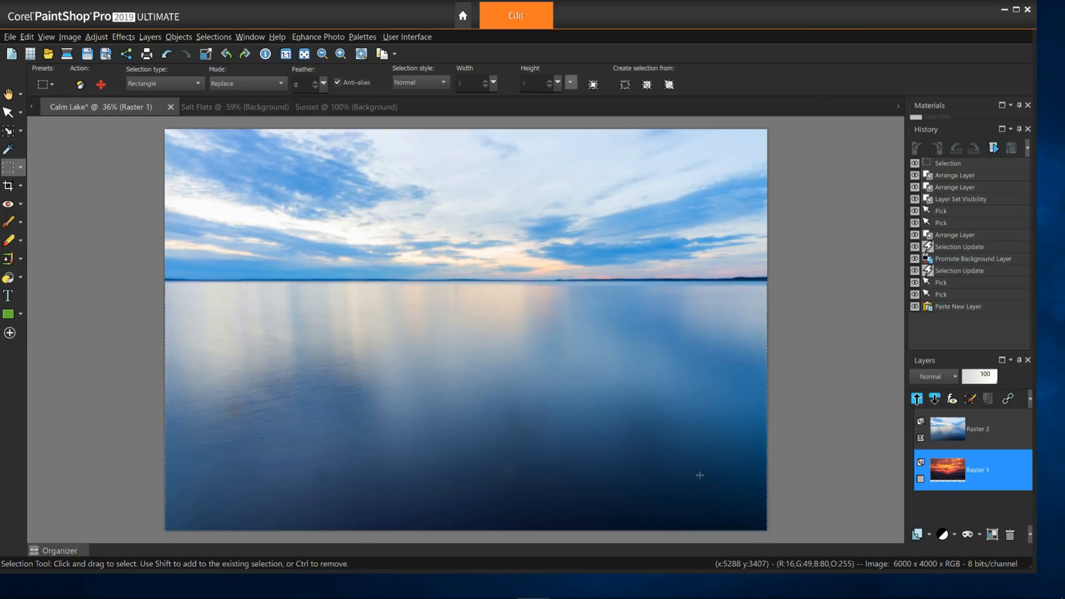
{"action": "mouse_move", "coordinate": [639, 391]}
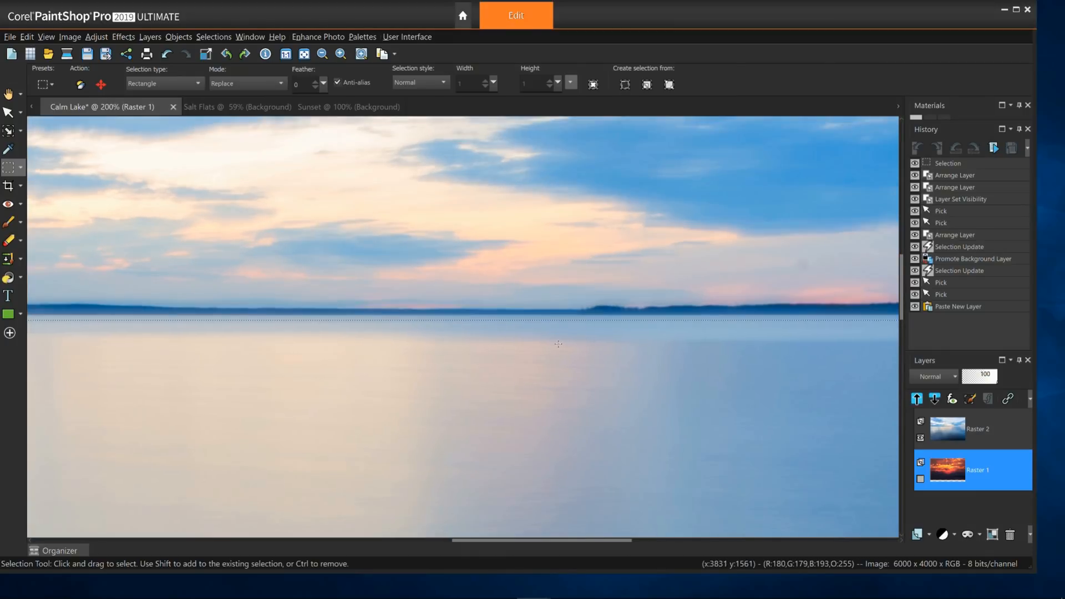
{"action": "left_click", "coordinate": [213, 37]}
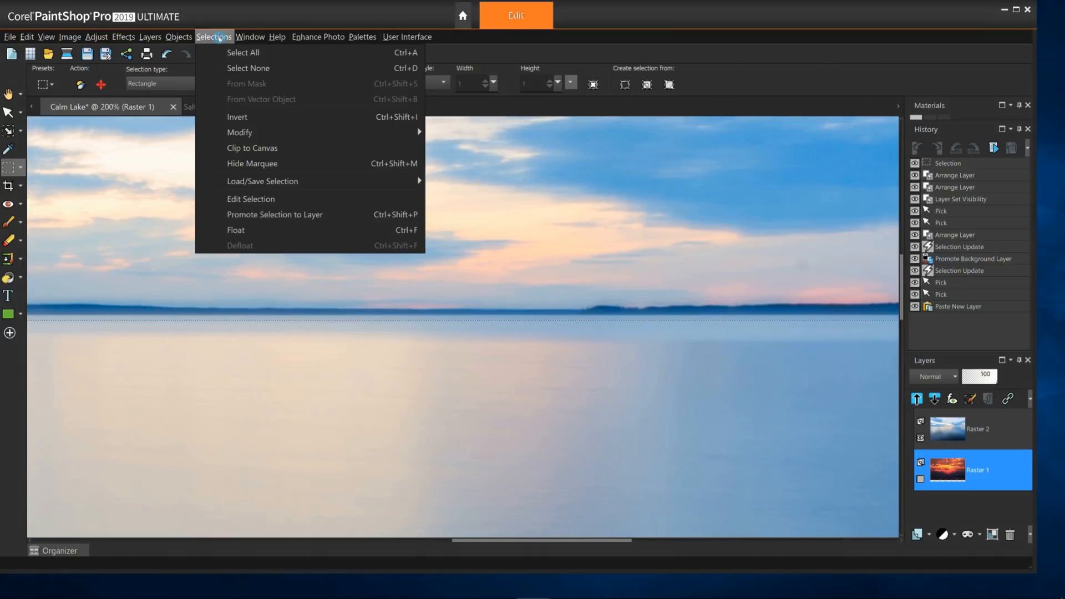
{"action": "mouse_move", "coordinate": [239, 133]}
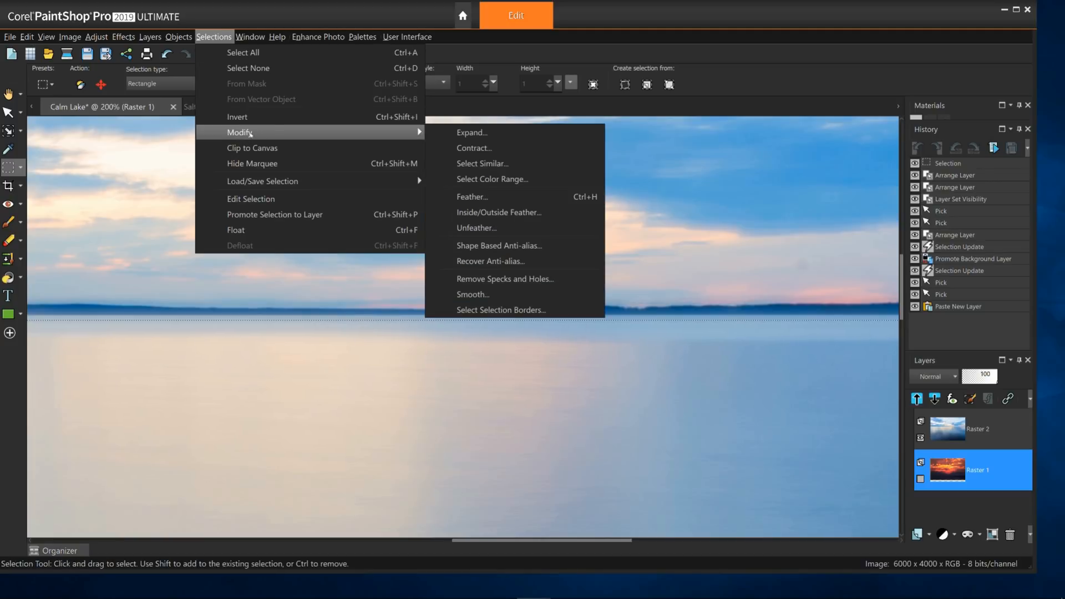
{"action": "mouse_move", "coordinate": [497, 133]}
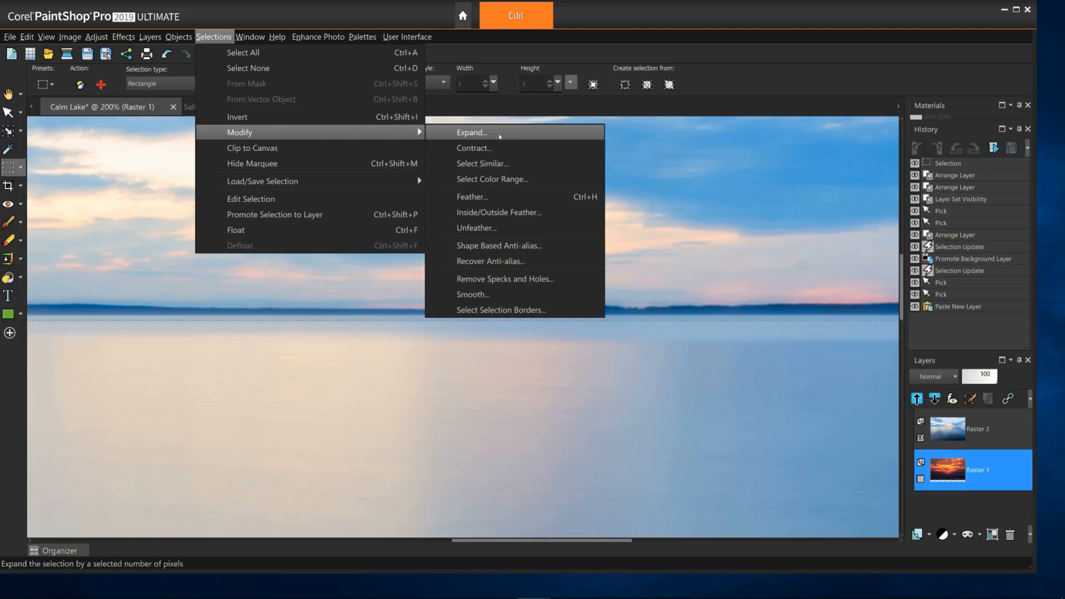
{"action": "left_click", "coordinate": [472, 132]}
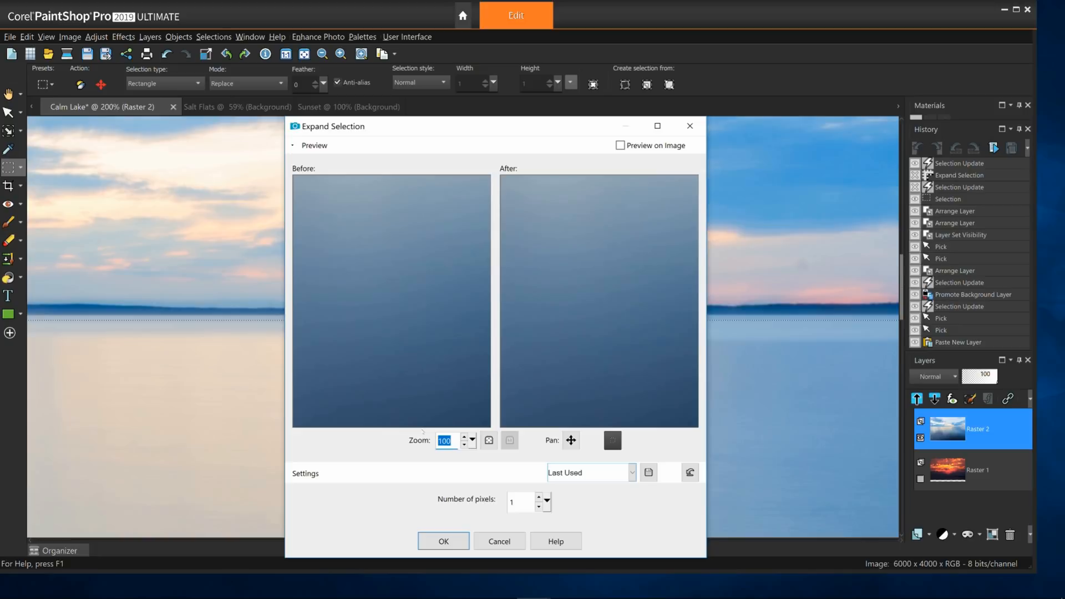
Set Number of pixels to 10 in Expand Selection and confirm.
{"action": "left_click", "coordinate": [471, 444]}
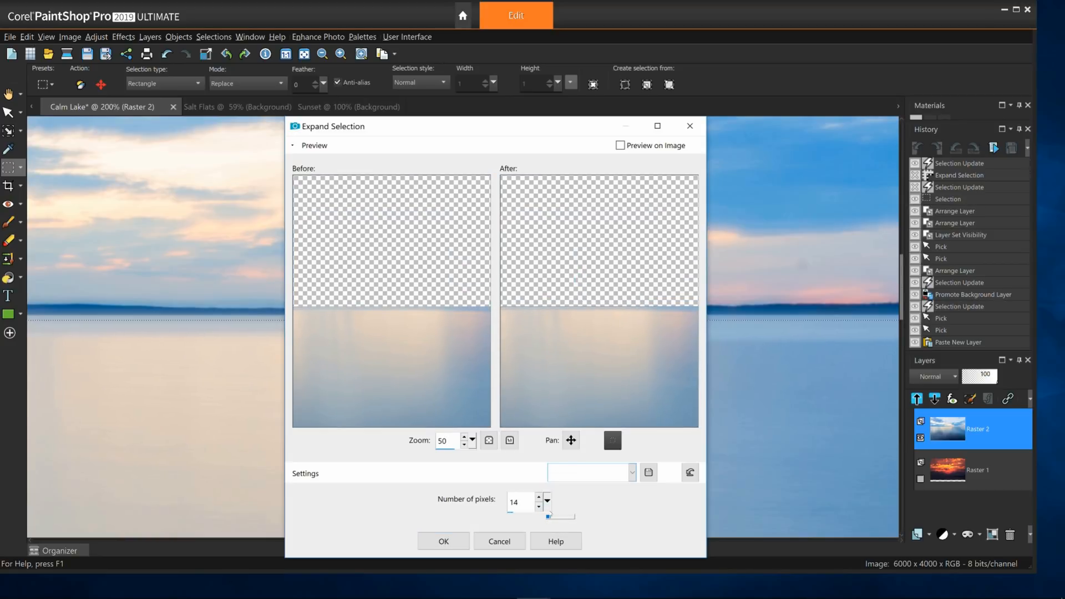
{"action": "left_click_drag", "start_coordinate": [550, 514], "coordinate": [559, 514]}
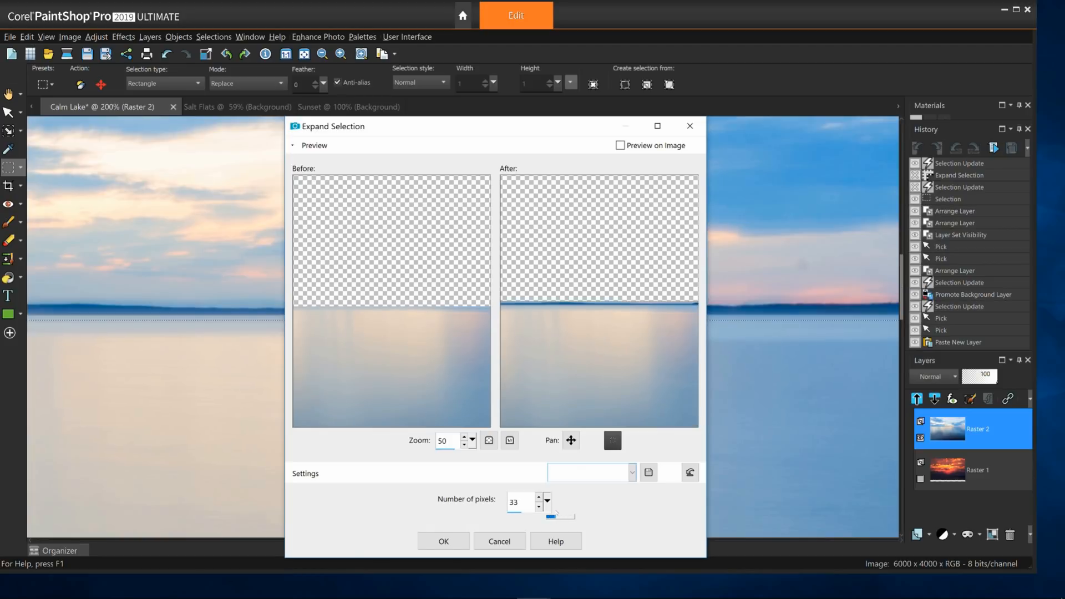
{"action": "left_click", "coordinate": [540, 505]}
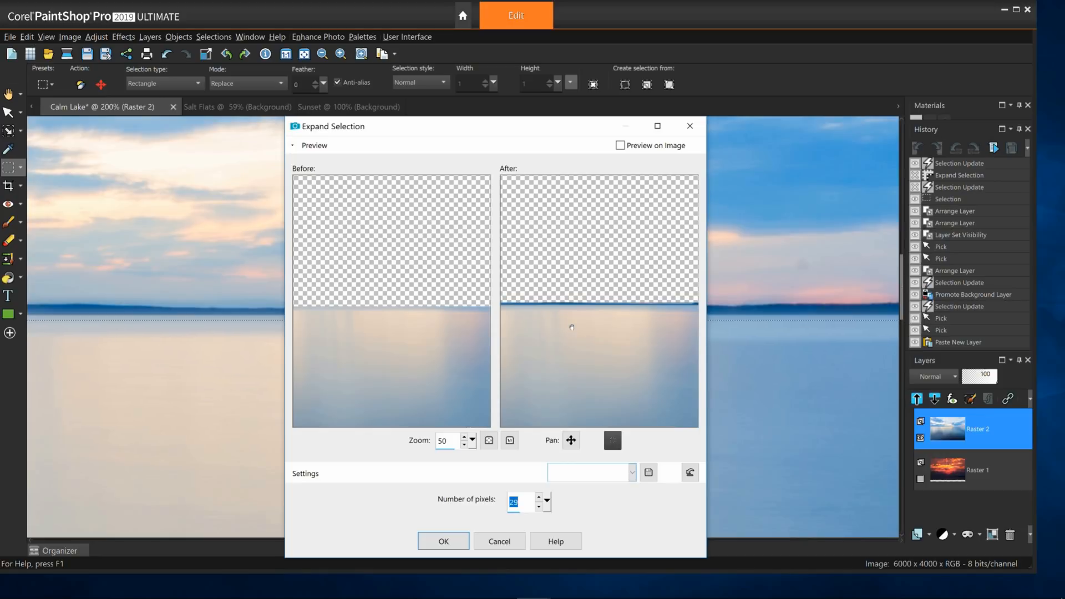
{"action": "mouse_move", "coordinate": [564, 349]}
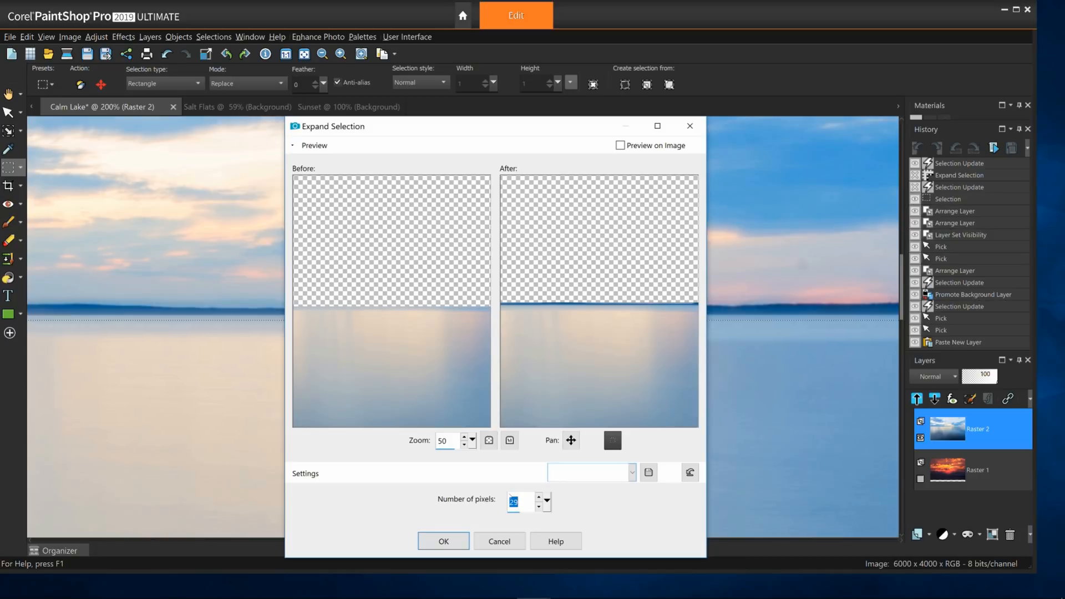
{"action": "type", "text": "10"}
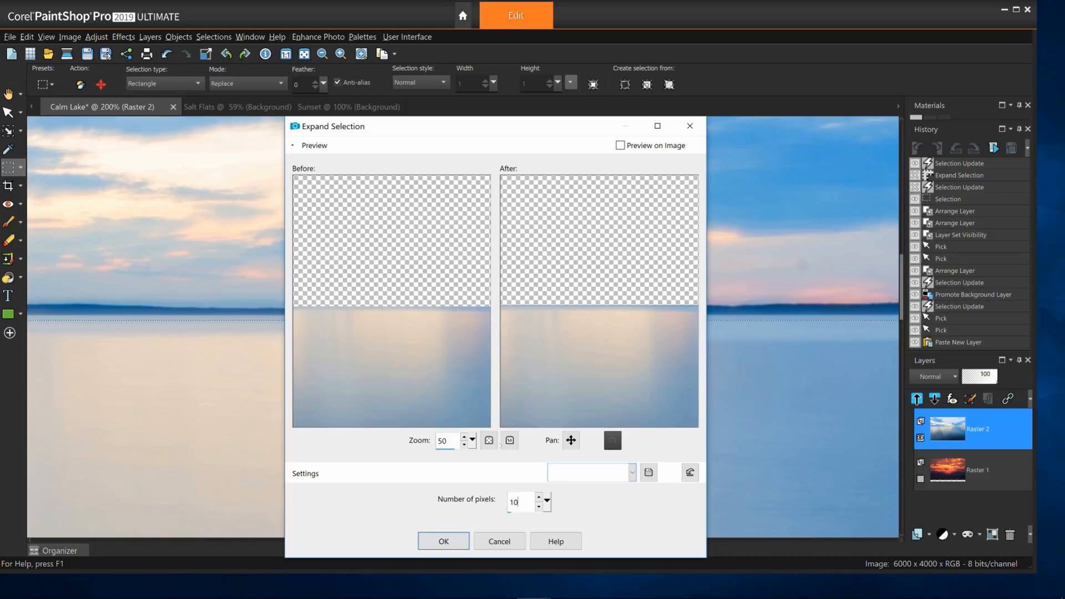
{"action": "left_click", "coordinate": [443, 541]}
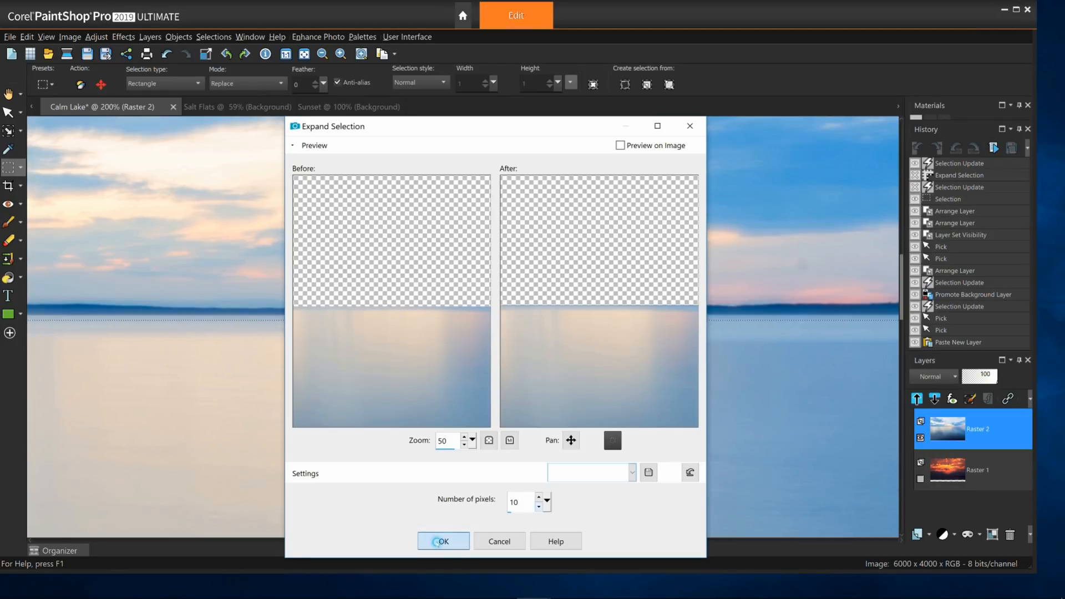
{"action": "left_click", "coordinate": [442, 541]}
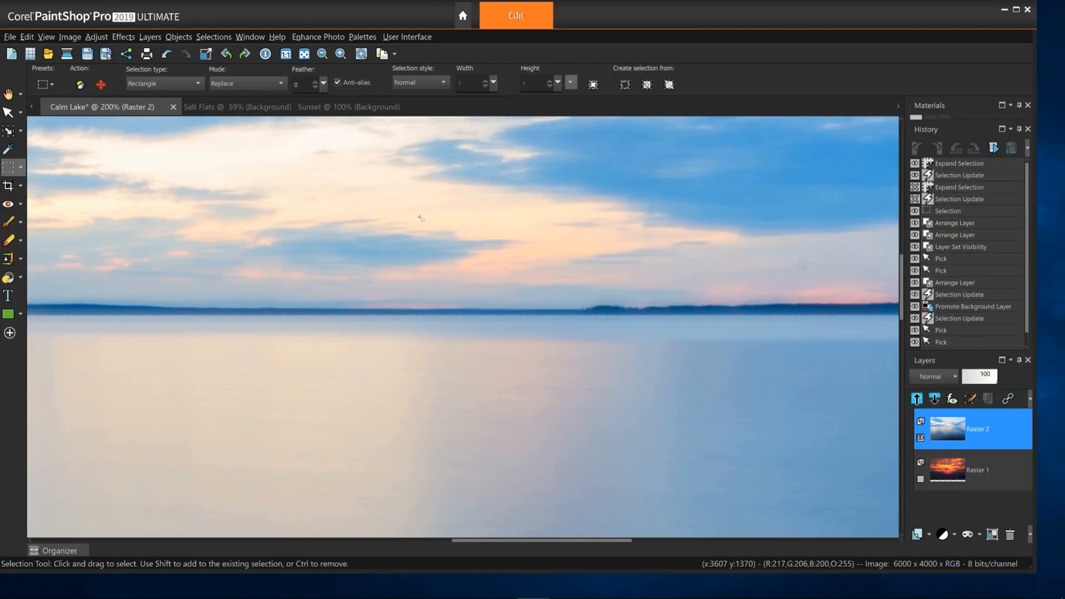
{"action": "mouse_move", "coordinate": [303, 54]}
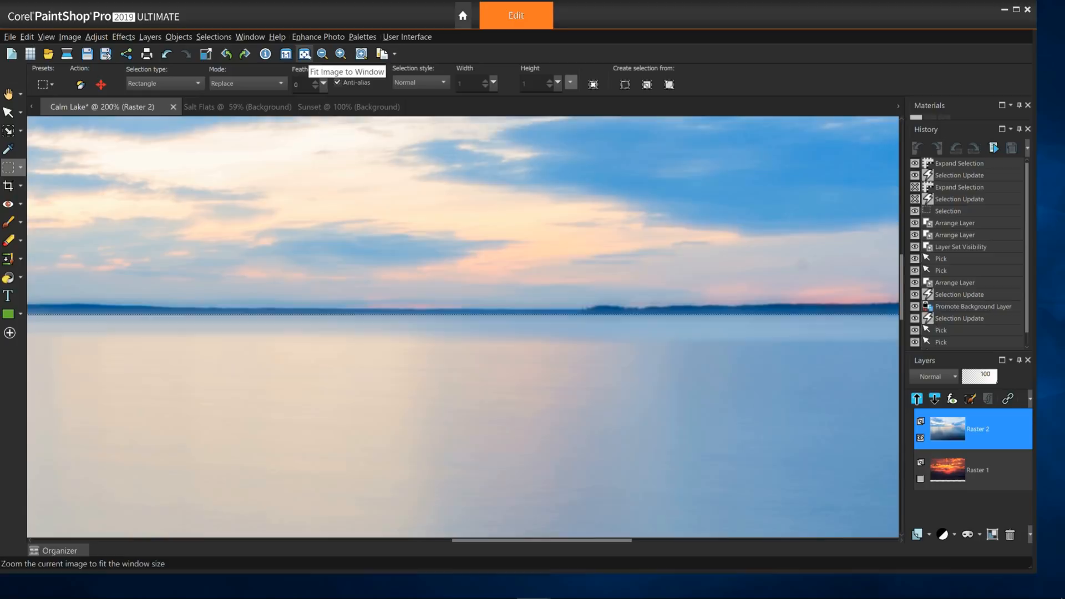
Fit the image to the window and delete the selected water from Raster 2.
{"action": "left_click", "coordinate": [304, 53]}
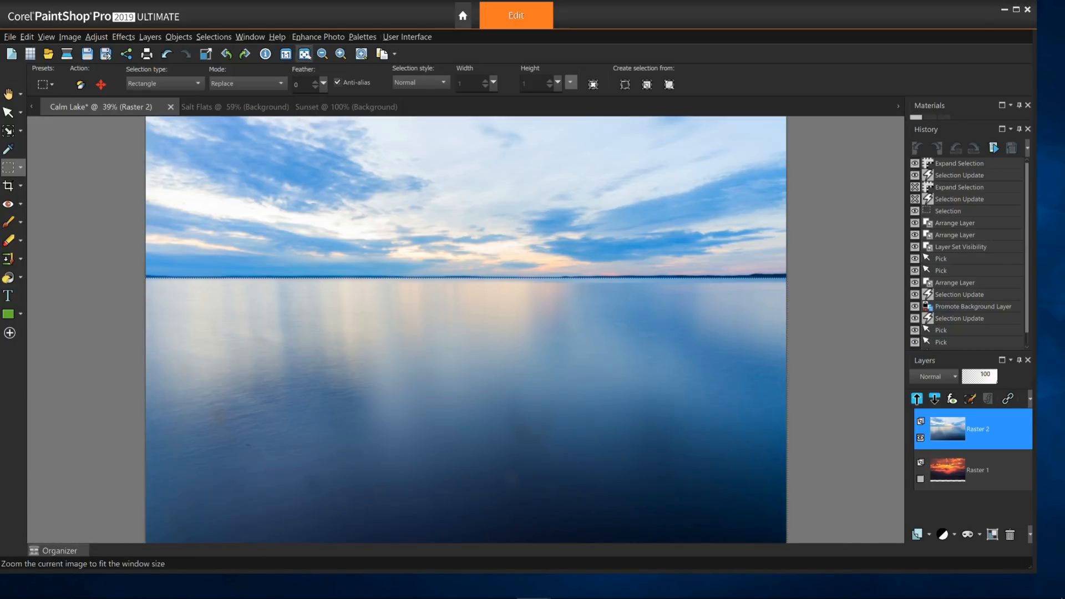
{"action": "key", "text": "Delete"}
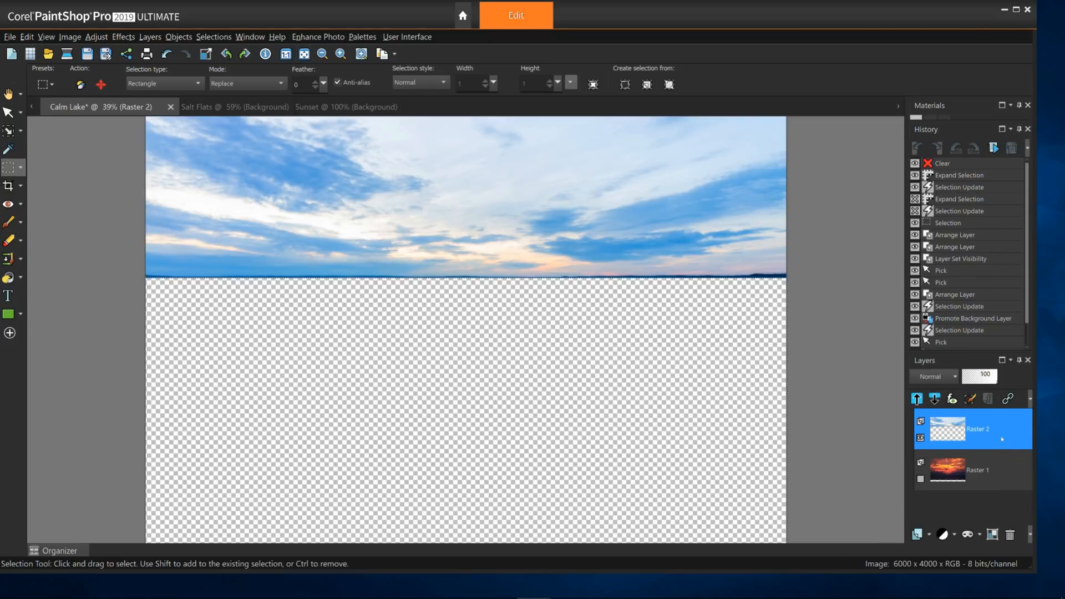
Dismiss the Raster 2 layer menu and undo the Clear, restoring the lake.
{"action": "right_click", "coordinate": [972, 429]}
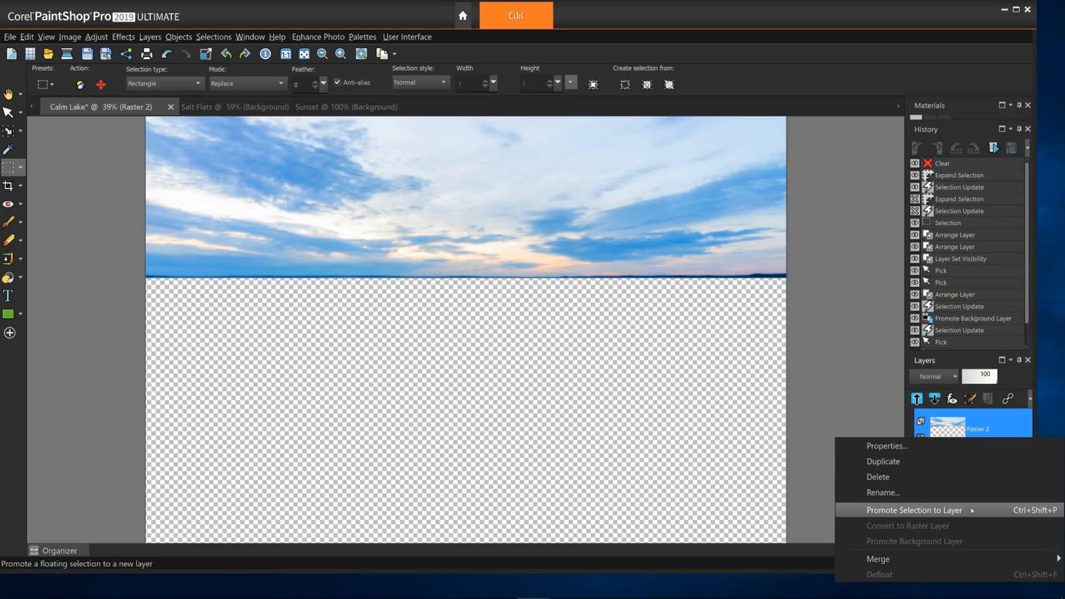
{"action": "left_click", "coordinate": [907, 509]}
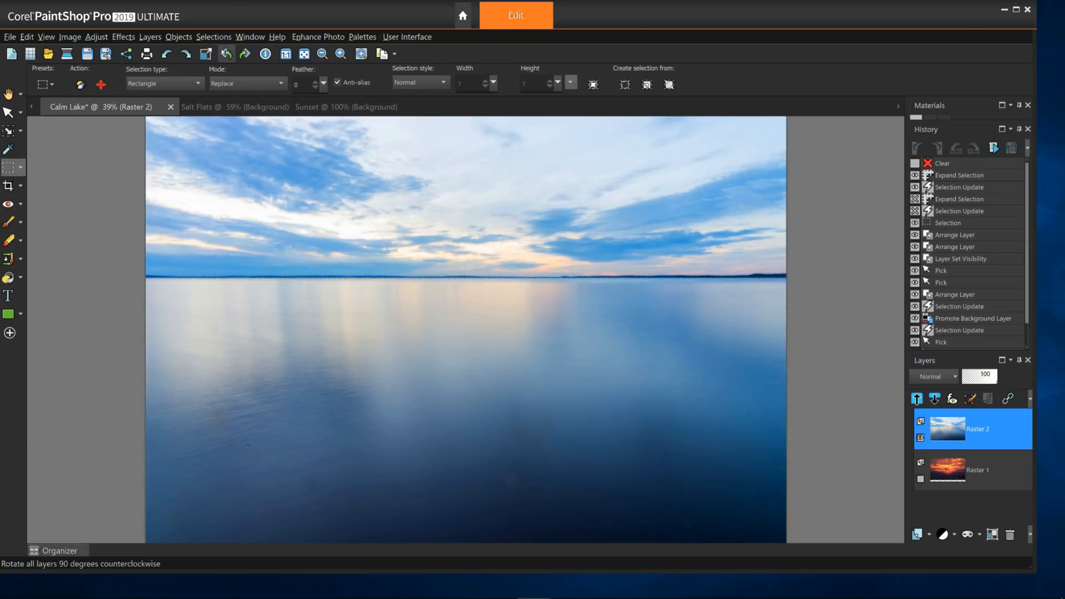
{"action": "left_click", "coordinate": [213, 37]}
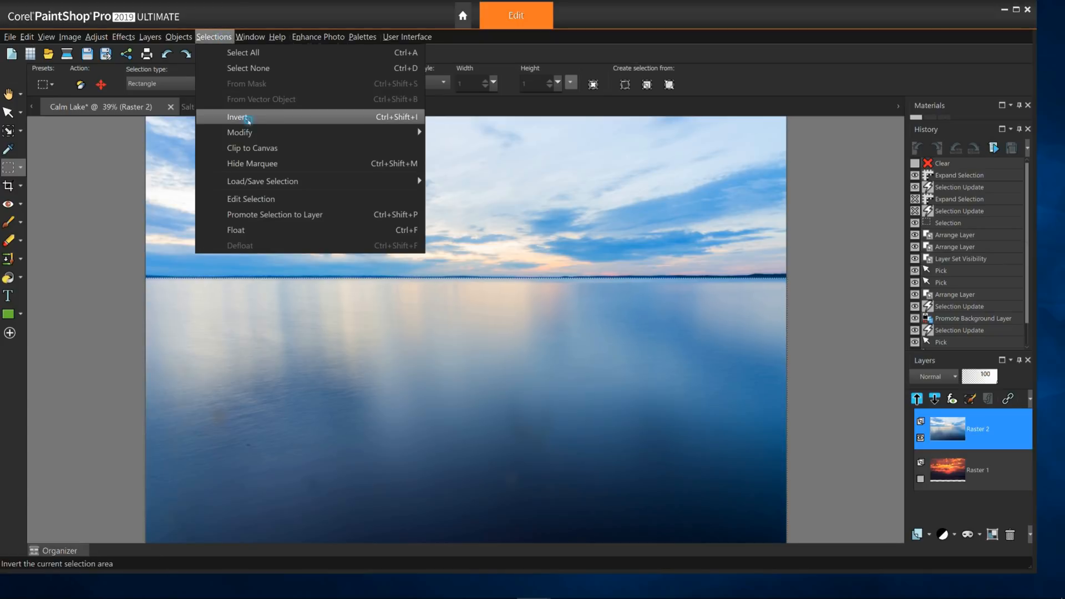
Invert the selection so the sky above the horizon is selected.
{"action": "left_click", "coordinate": [235, 117]}
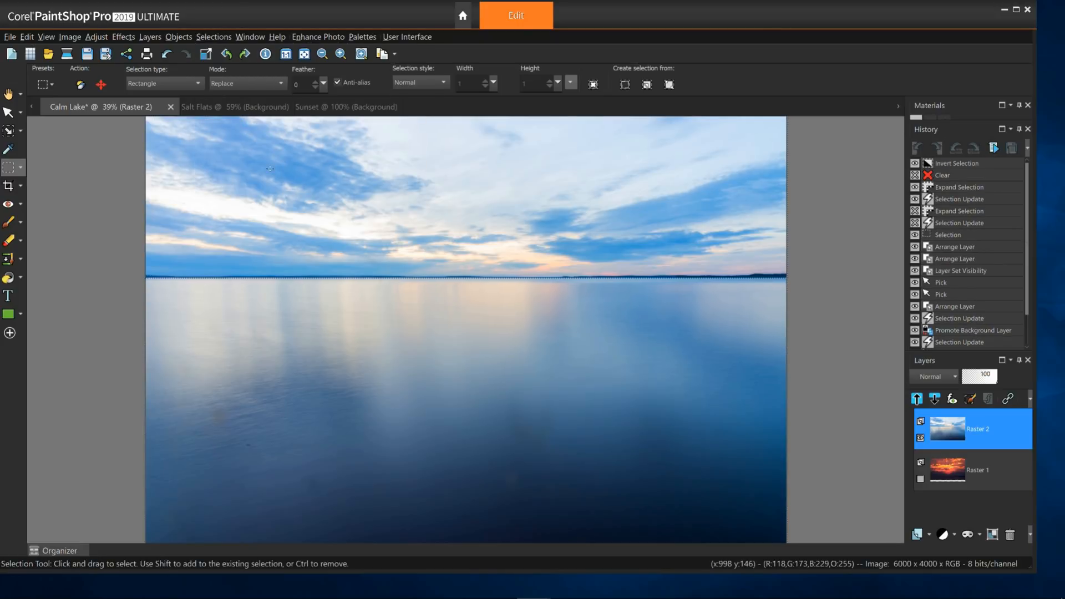
{"action": "mouse_move", "coordinate": [410, 227]}
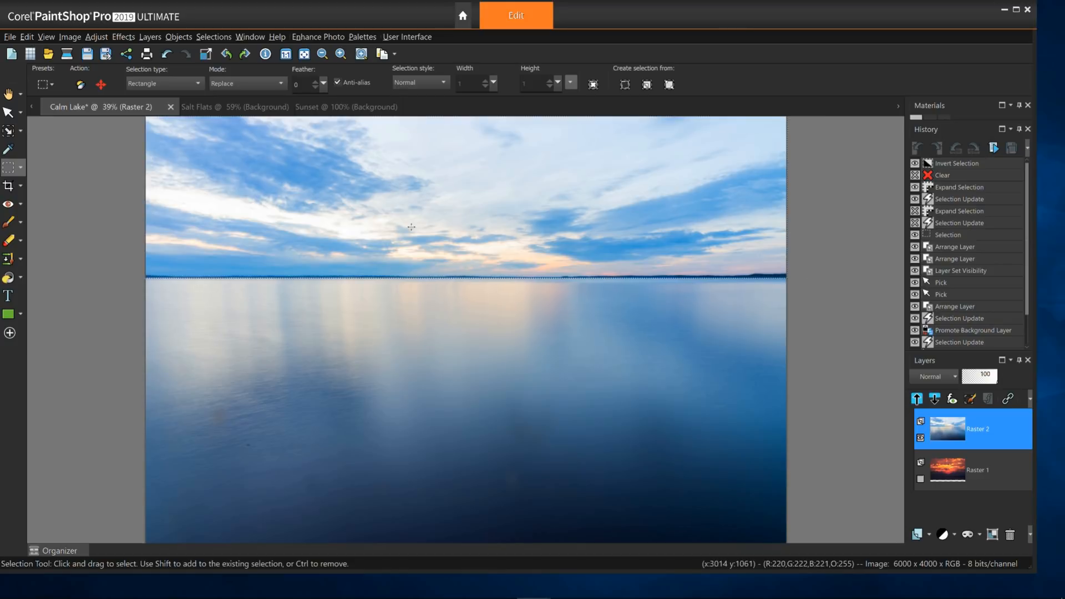
{"action": "mouse_move", "coordinate": [445, 311]}
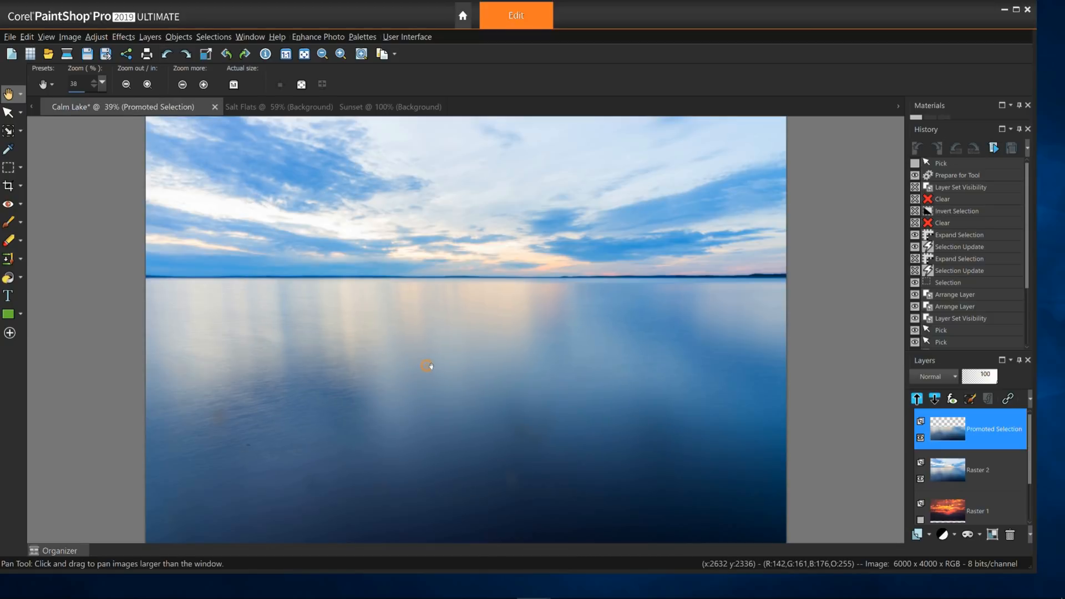
Copy the water, paste it into Salt Flats as a new layer, and move it over the salt.
{"action": "right_click", "coordinate": [426, 366]}
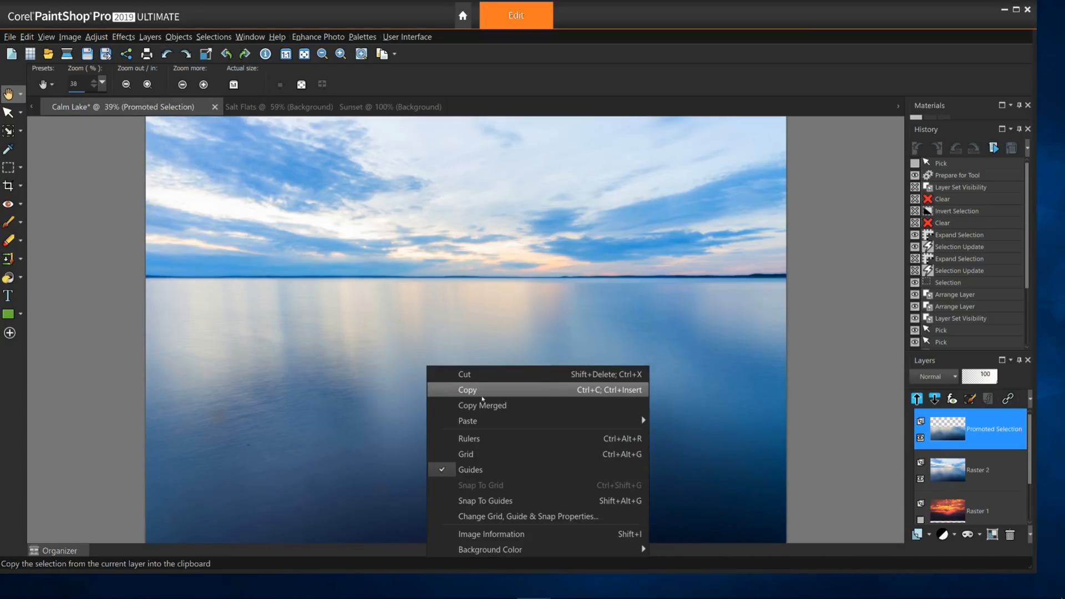
{"action": "left_click", "coordinate": [466, 389]}
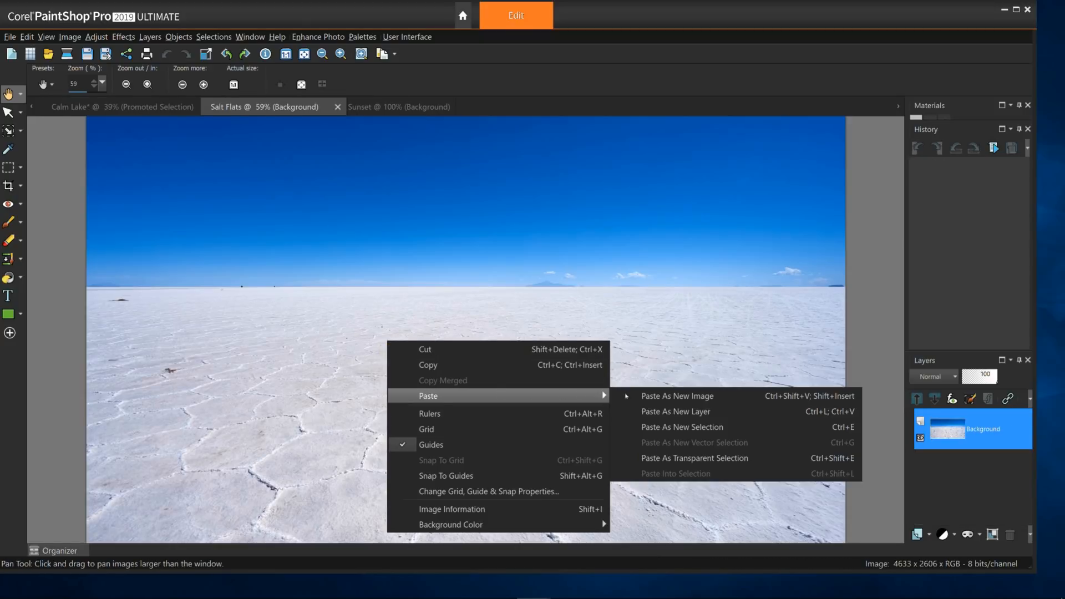
{"action": "left_click", "coordinate": [667, 418]}
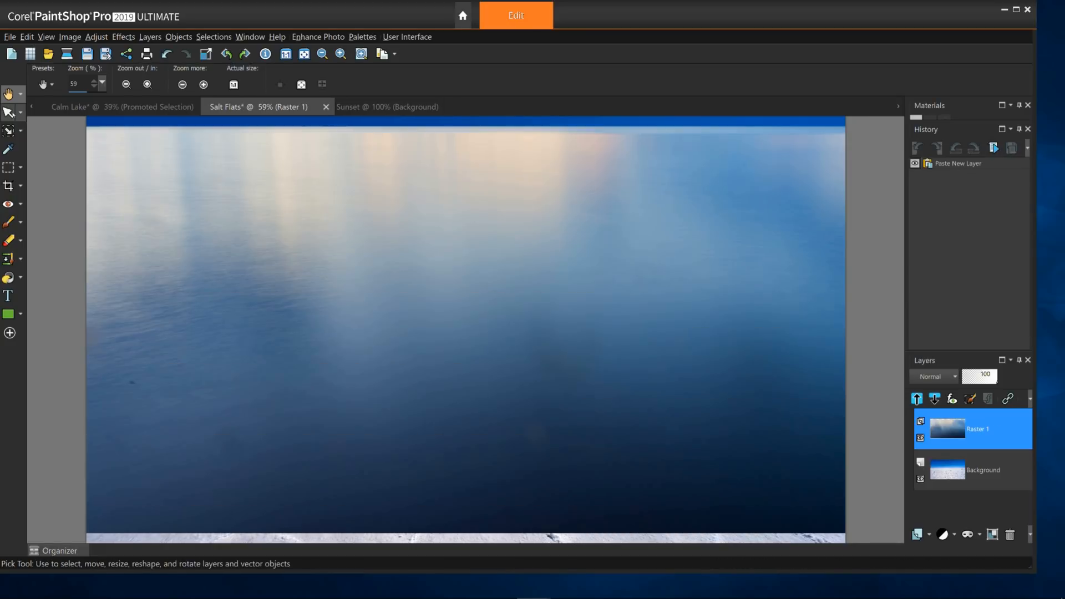
{"action": "left_click", "coordinate": [7, 112]}
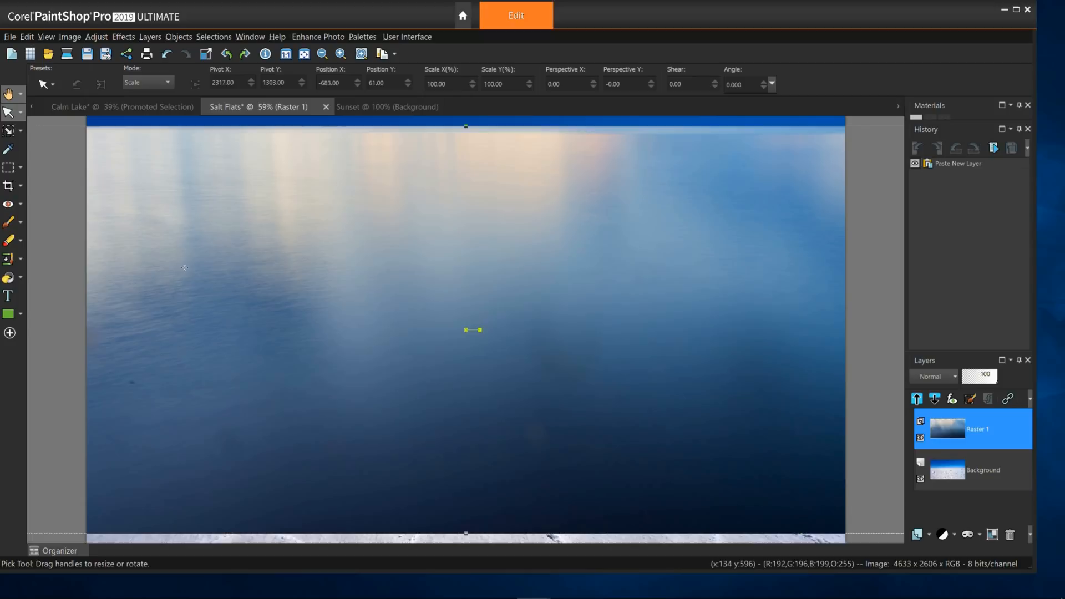
{"action": "mouse_move", "coordinate": [469, 337]}
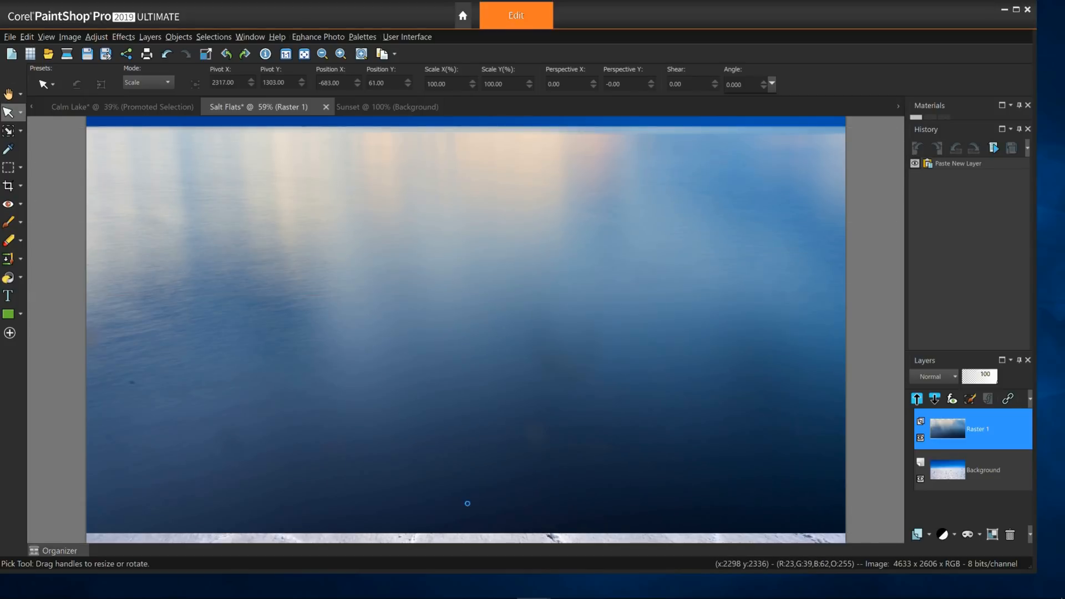
{"action": "left_click_drag", "start_coordinate": [466, 503], "coordinate": [470, 500]}
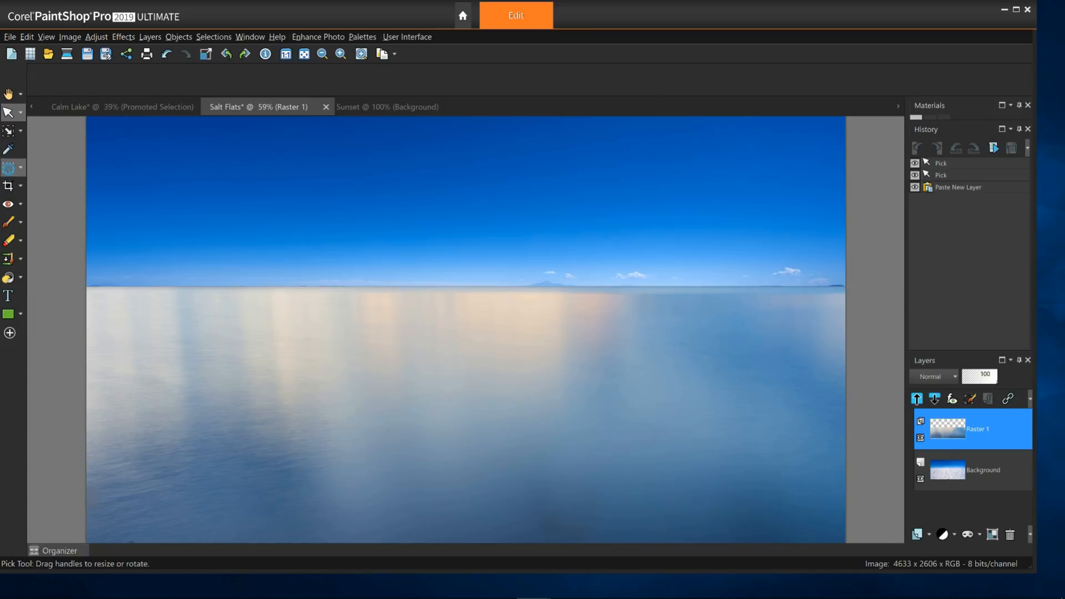
Choose the Star 1 selection type and drag a star-shaped selection in the Salt Flats sky.
{"action": "left_click", "coordinate": [7, 168]}
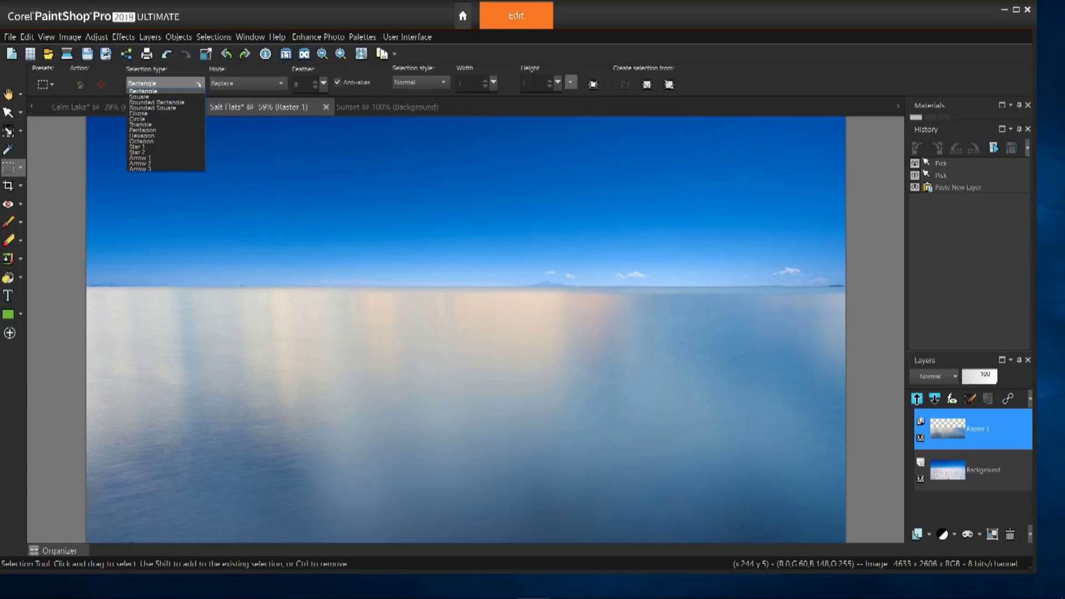
{"action": "left_click", "coordinate": [138, 147]}
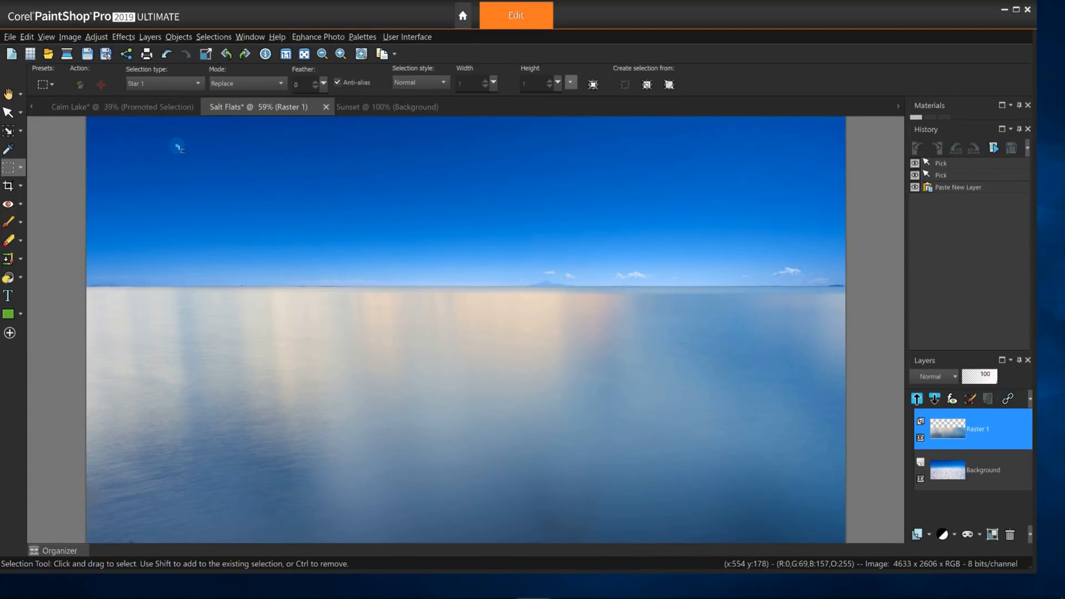
{"action": "mouse_move", "coordinate": [240, 332]}
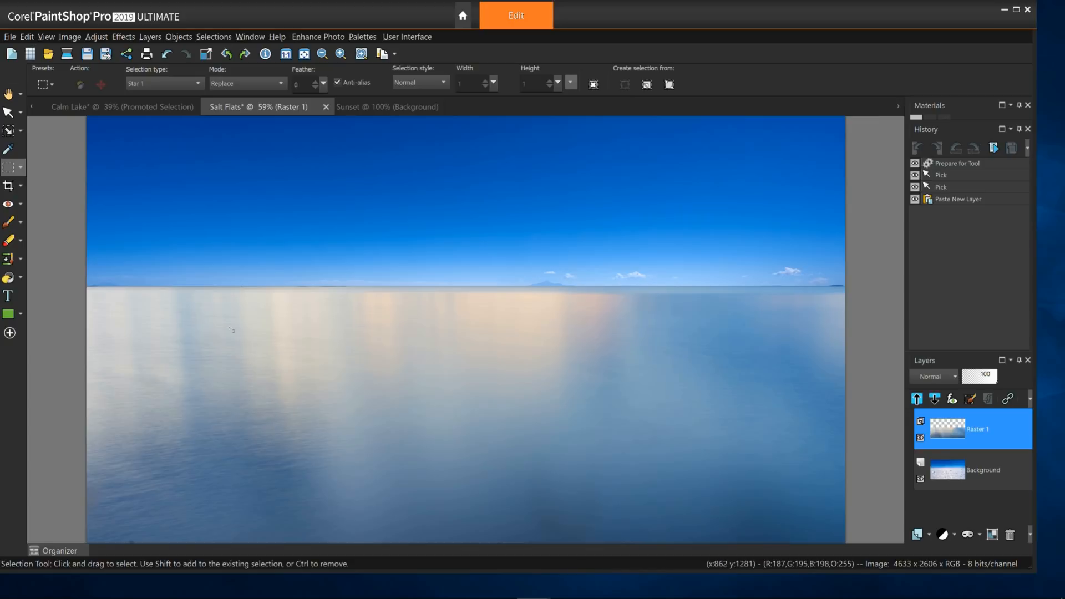
{"action": "left_click_drag", "start_coordinate": [230, 330], "coordinate": [377, 466]}
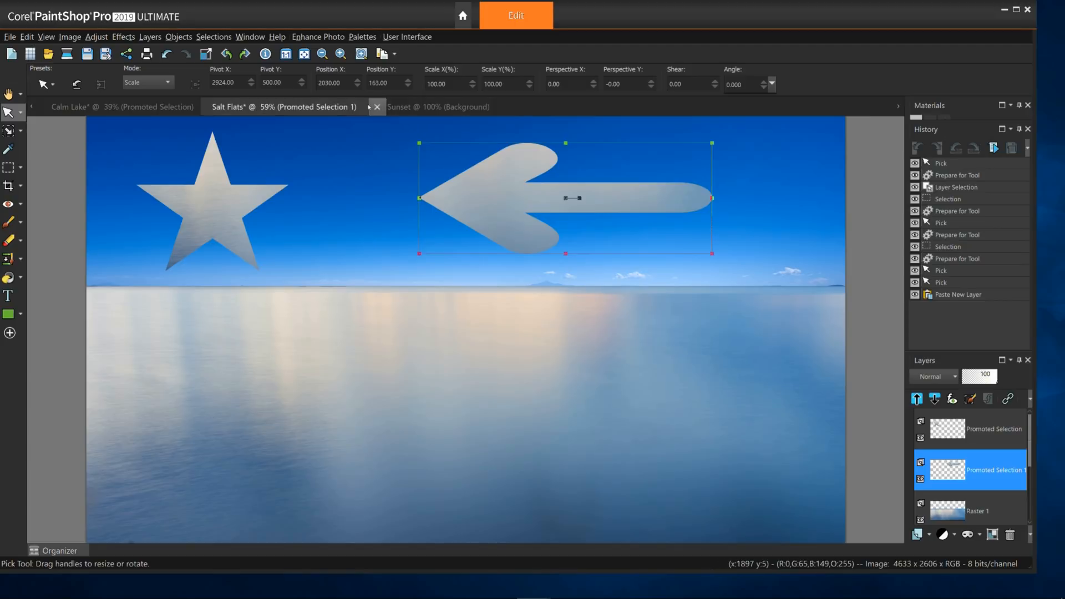
{"action": "mouse_move", "coordinate": [377, 106]}
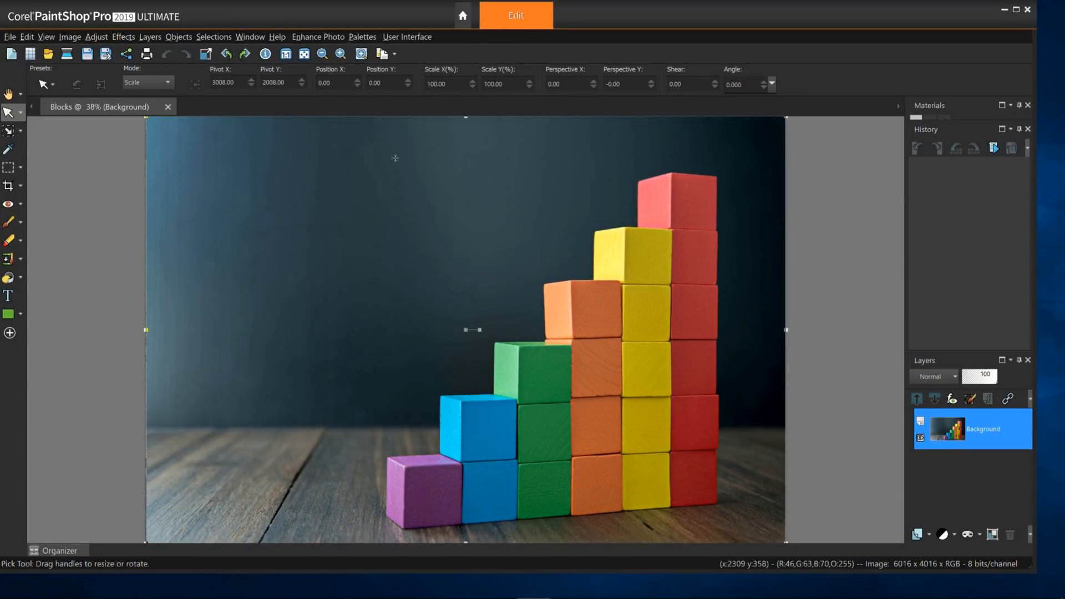
Choose Freehand Selection with Point to point from the selection tool flyout.
{"action": "left_click", "coordinate": [9, 166]}
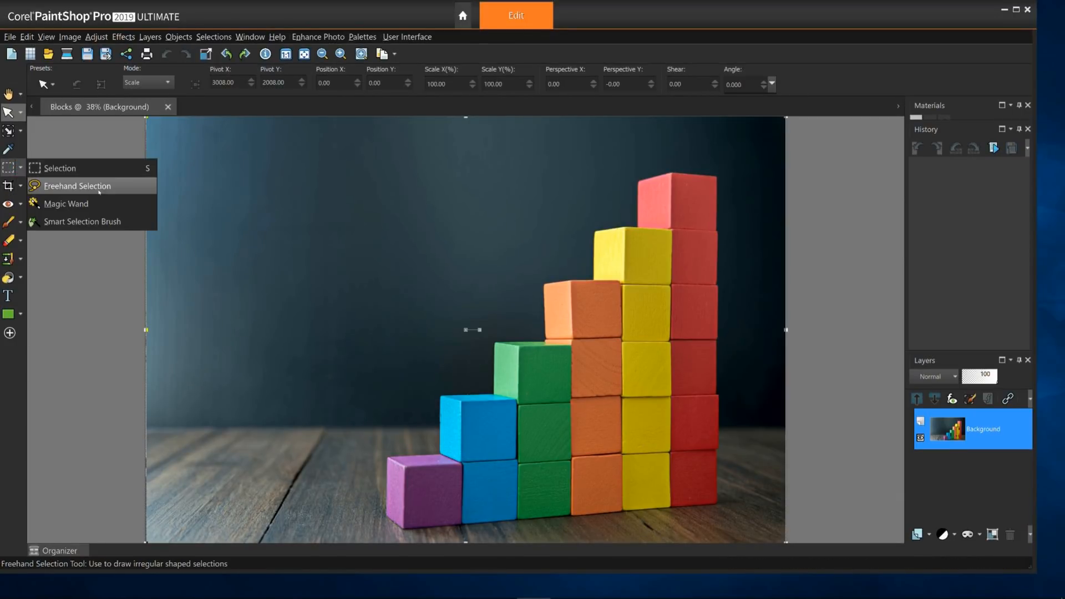
{"action": "left_click", "coordinate": [78, 186]}
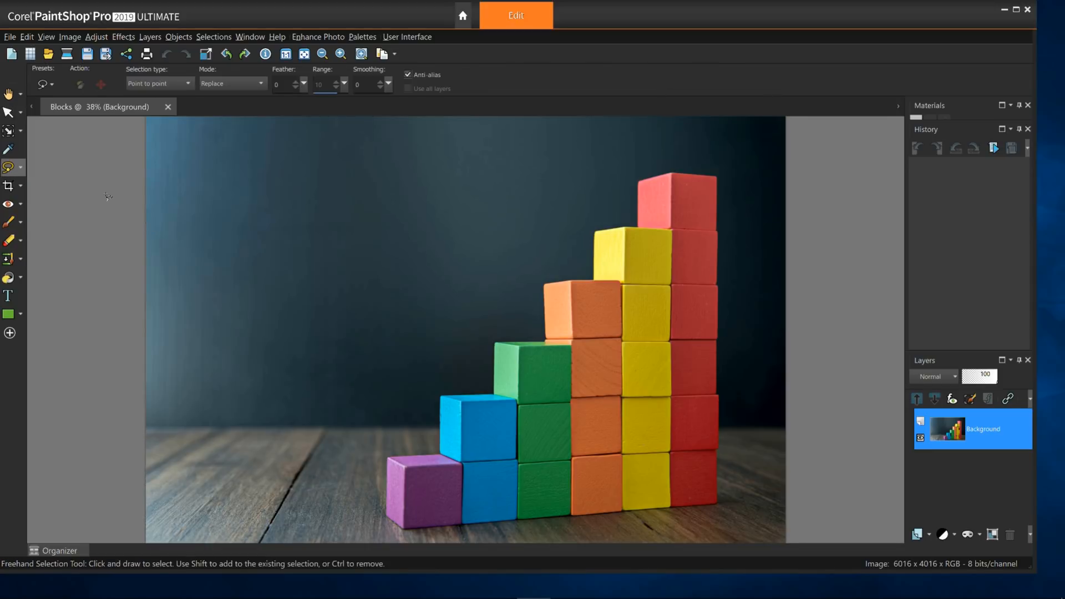
{"action": "left_click", "coordinate": [187, 83]}
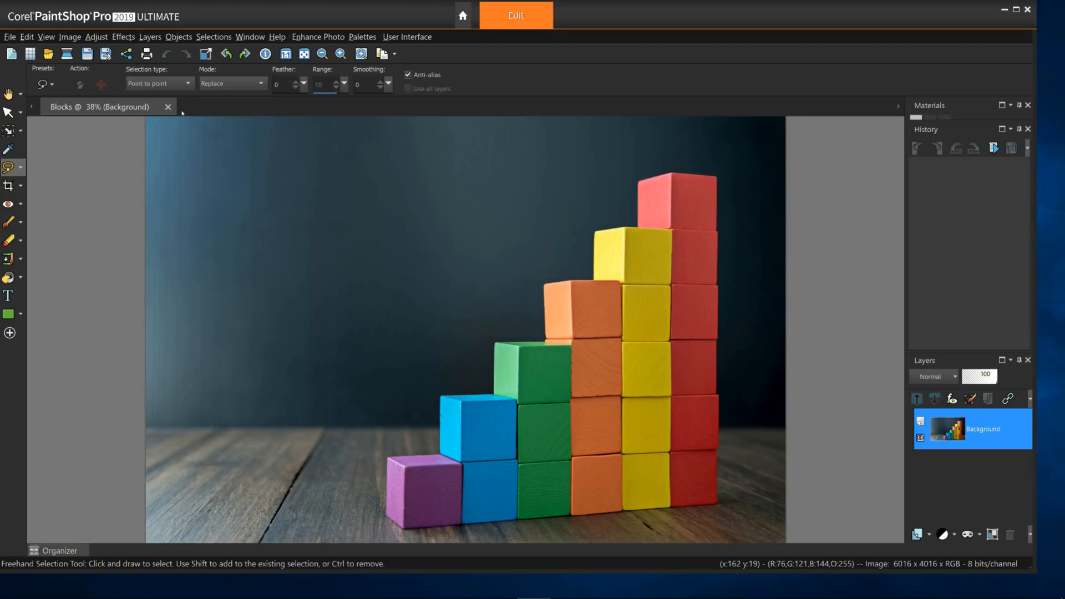
{"action": "mouse_move", "coordinate": [381, 534]}
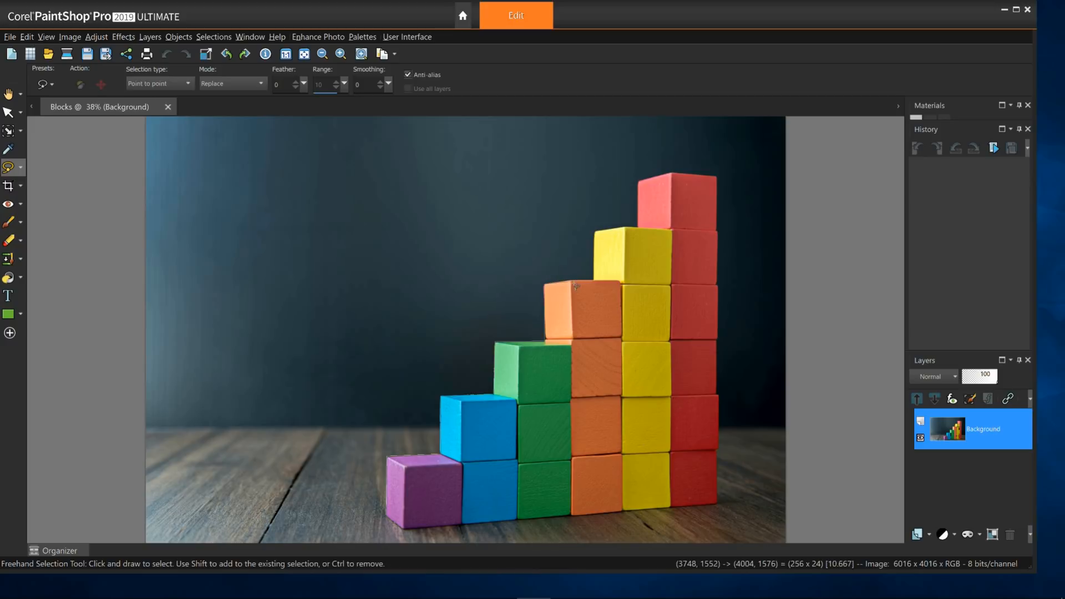
{"action": "mouse_move", "coordinate": [594, 296]}
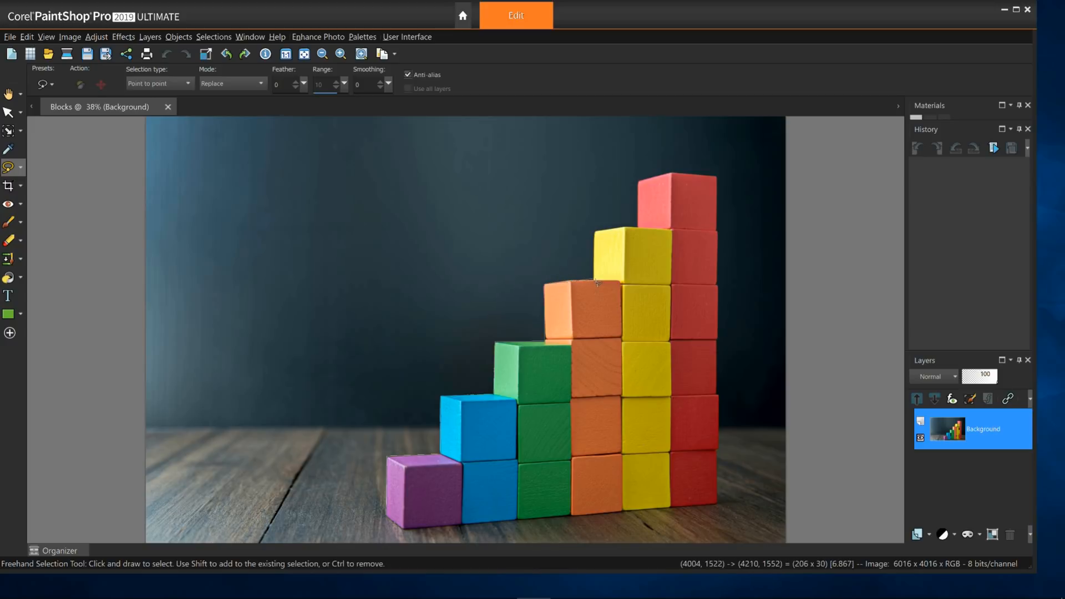
{"action": "mouse_move", "coordinate": [595, 280]}
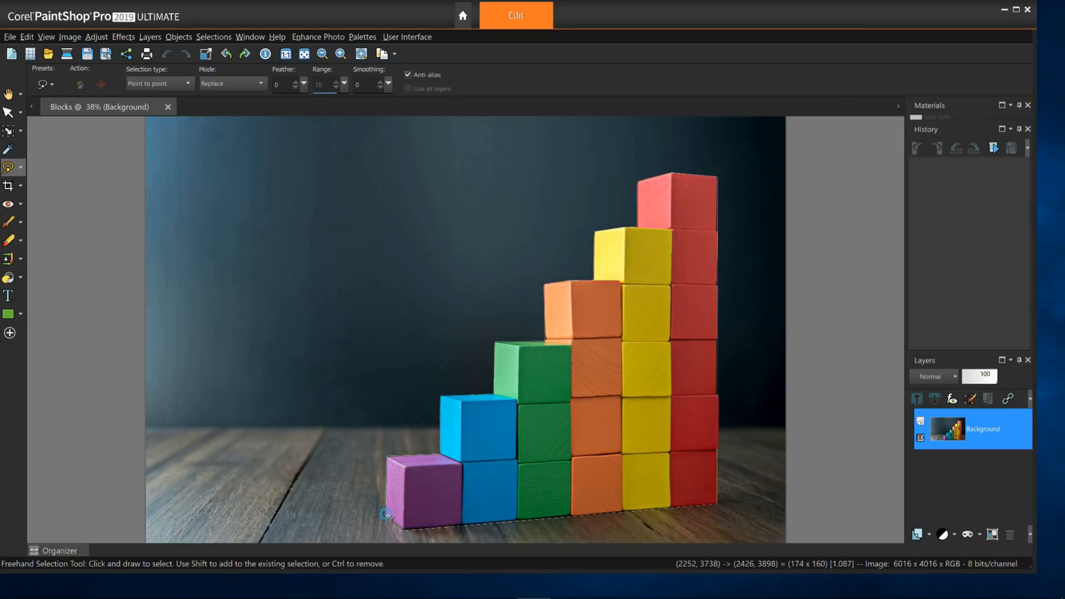
Close the point-to-point outline around the blocks, then switch to another tool.
{"action": "left_click", "coordinate": [384, 514]}
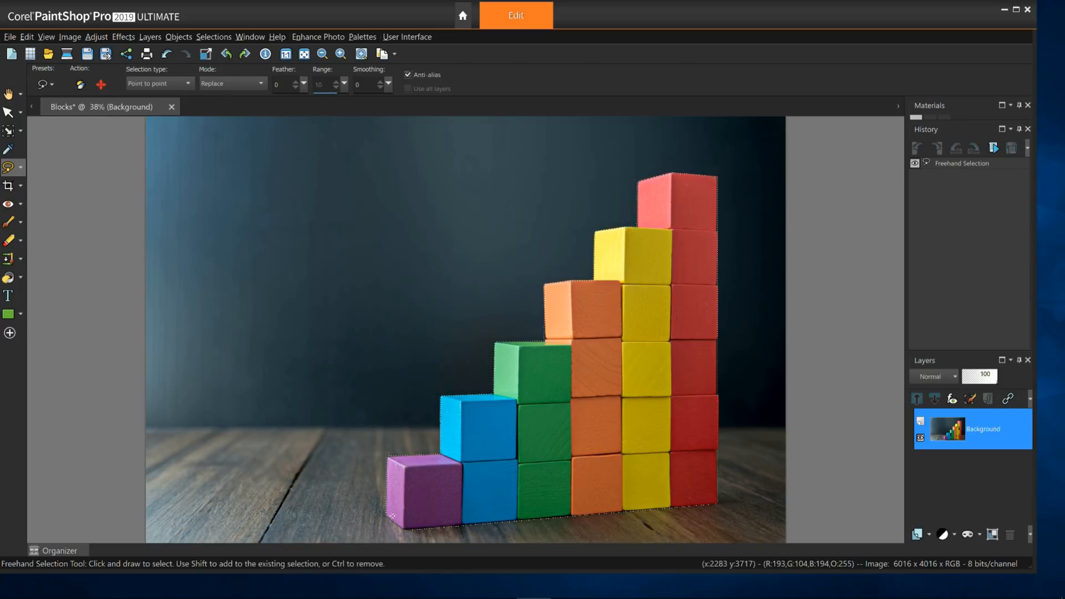
{"action": "left_click", "coordinate": [7, 111]}
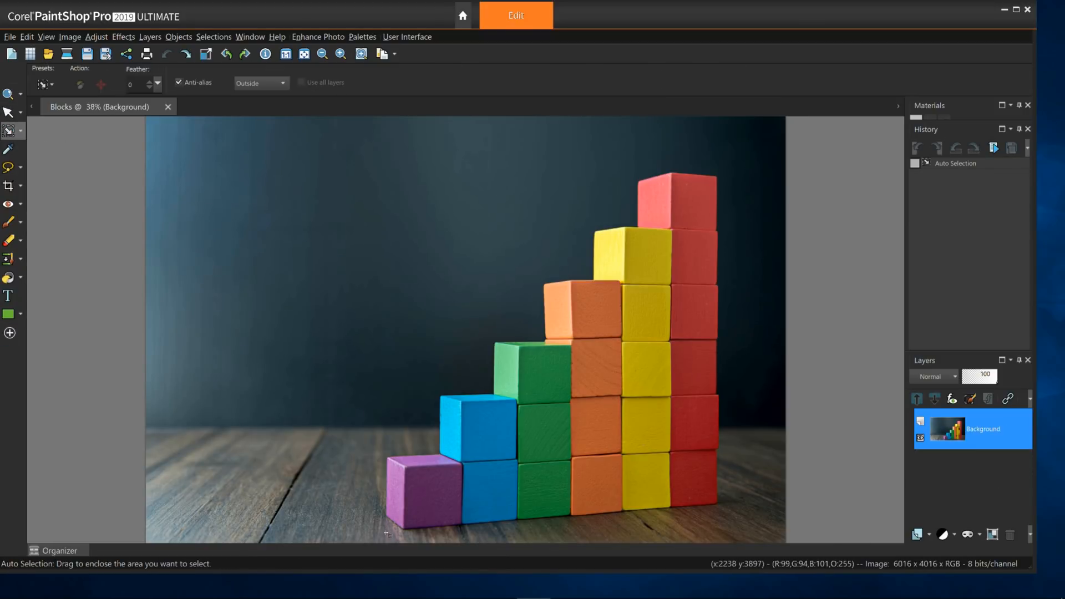
Drag an Auto Selection box around the lower part of the coloured block stack.
{"action": "left_click_drag", "start_coordinate": [383, 311], "coordinate": [664, 531]}
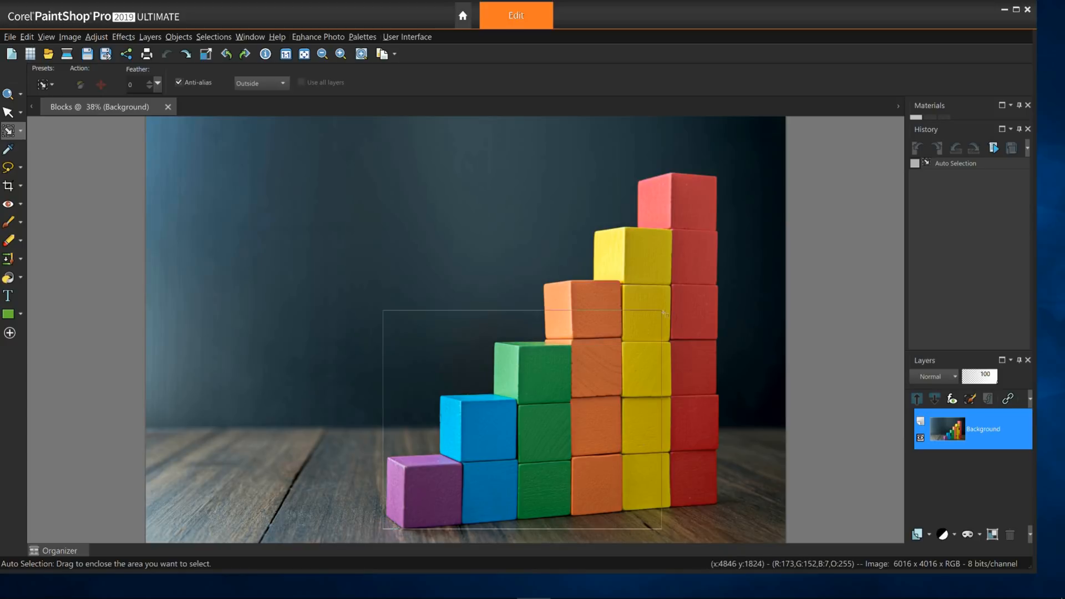